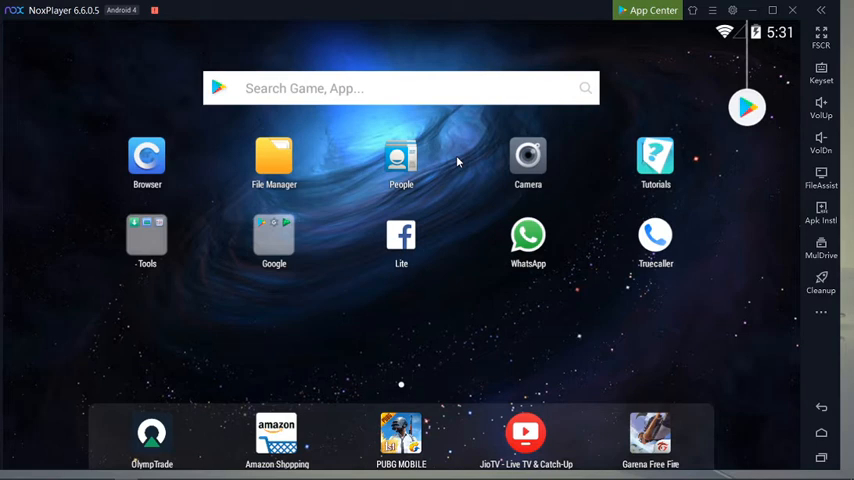
{"action": "mouse_move", "coordinate": [548, 328]}
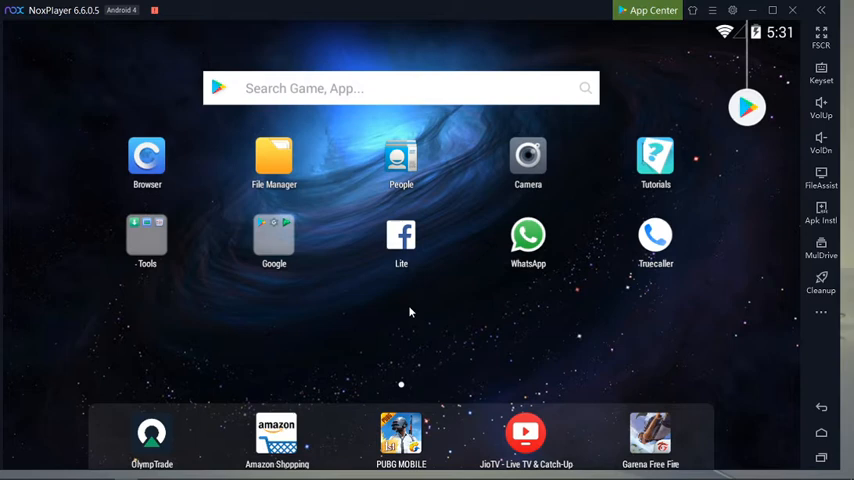
{"action": "mouse_move", "coordinate": [406, 304]}
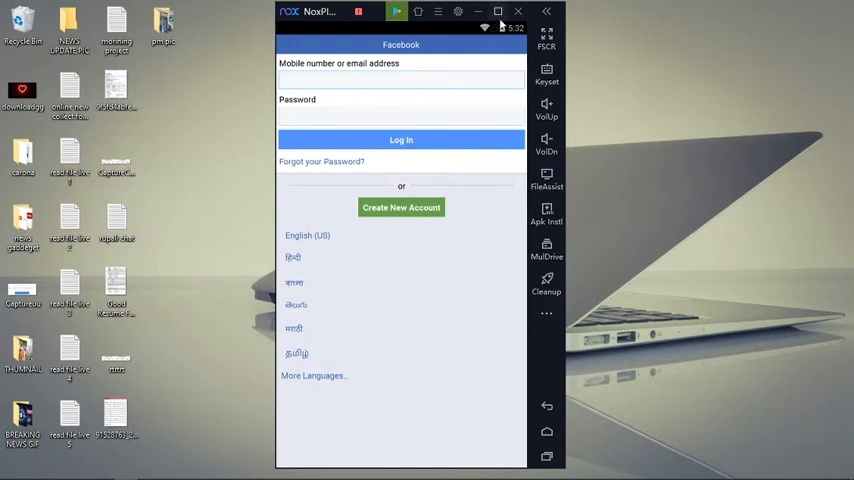
{"action": "mouse_move", "coordinate": [498, 12]}
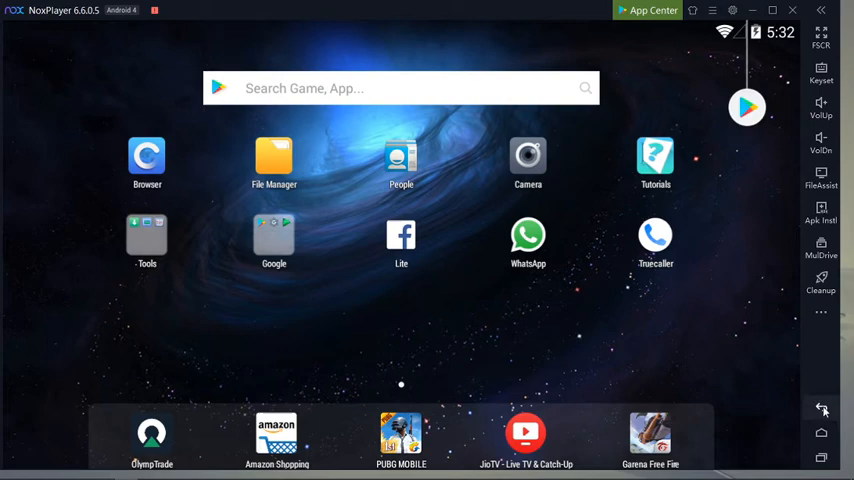
{"action": "mouse_move", "coordinate": [820, 458]}
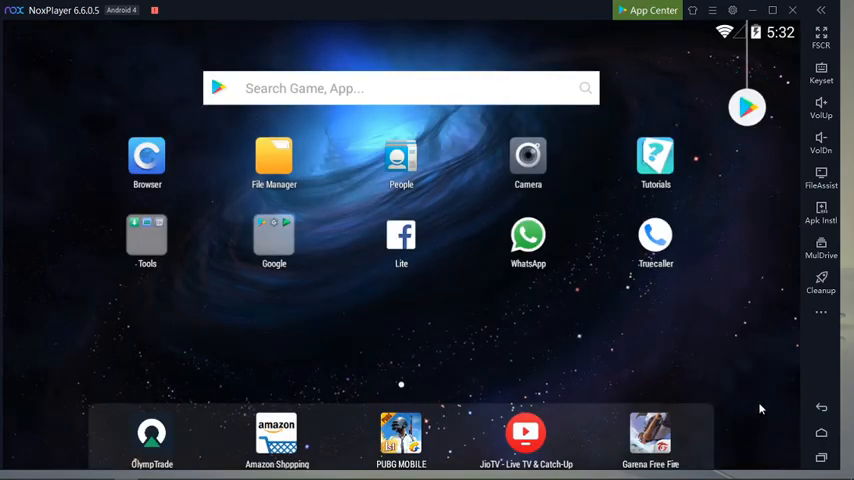
{"action": "mouse_move", "coordinate": [340, 288]}
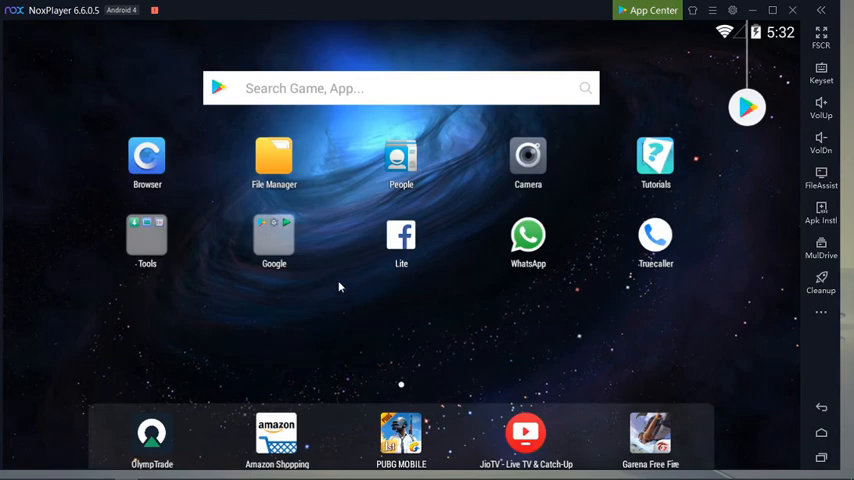
{"action": "mouse_move", "coordinate": [462, 256]}
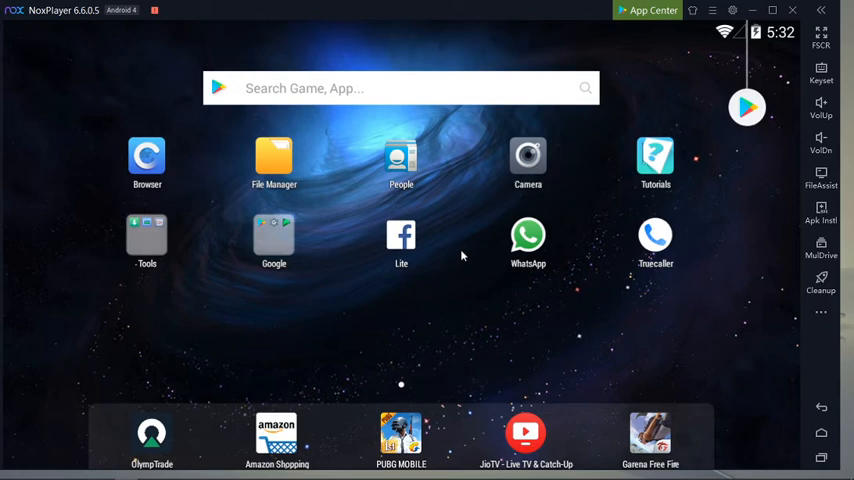
{"action": "mouse_move", "coordinate": [512, 332]}
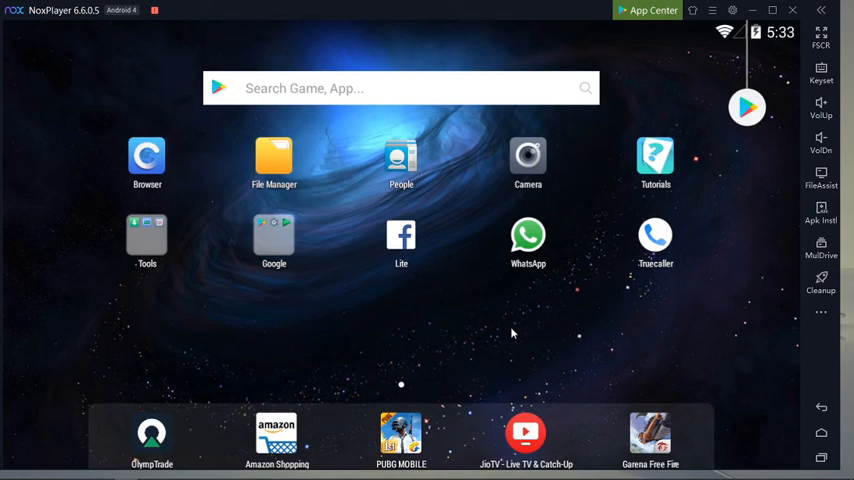
{"action": "mouse_move", "coordinate": [478, 238]}
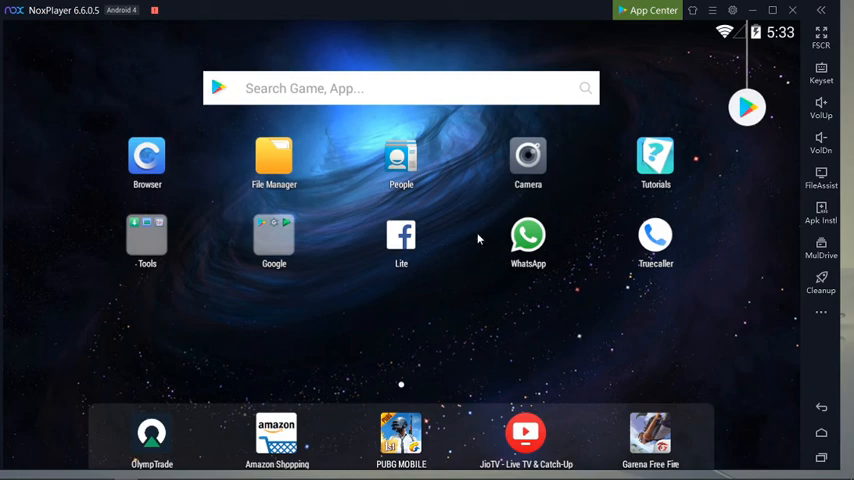